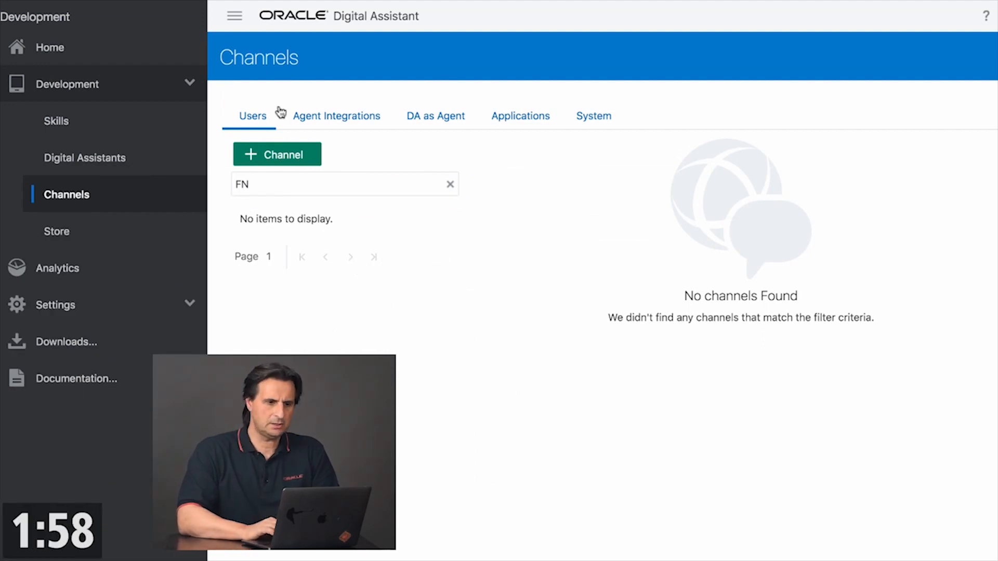
Step: Start a new channel named FN_WEB of type Oracle Web
{"action": "left_click", "coordinate": [277, 153]}
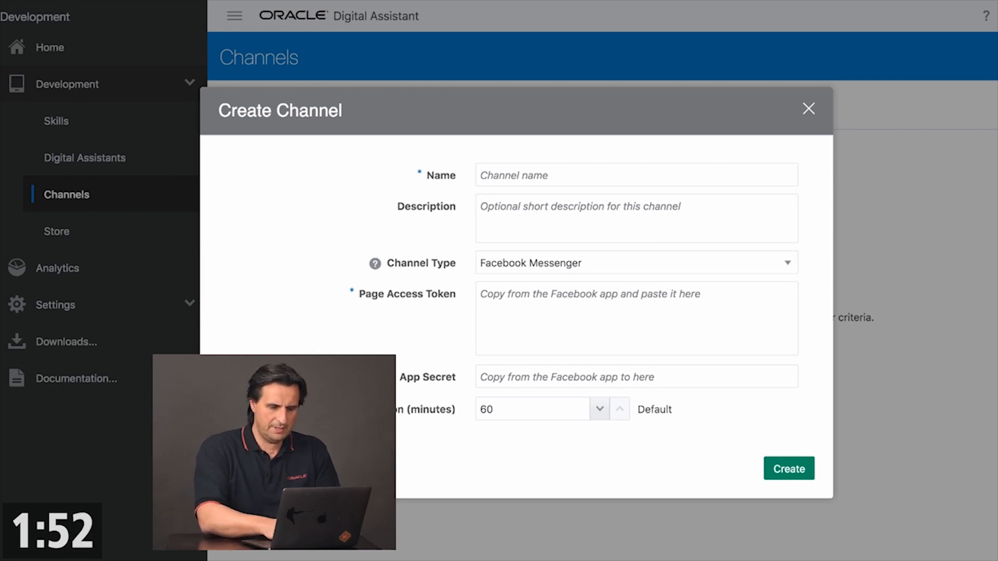
{"action": "type", "text": "FN_WEN"}
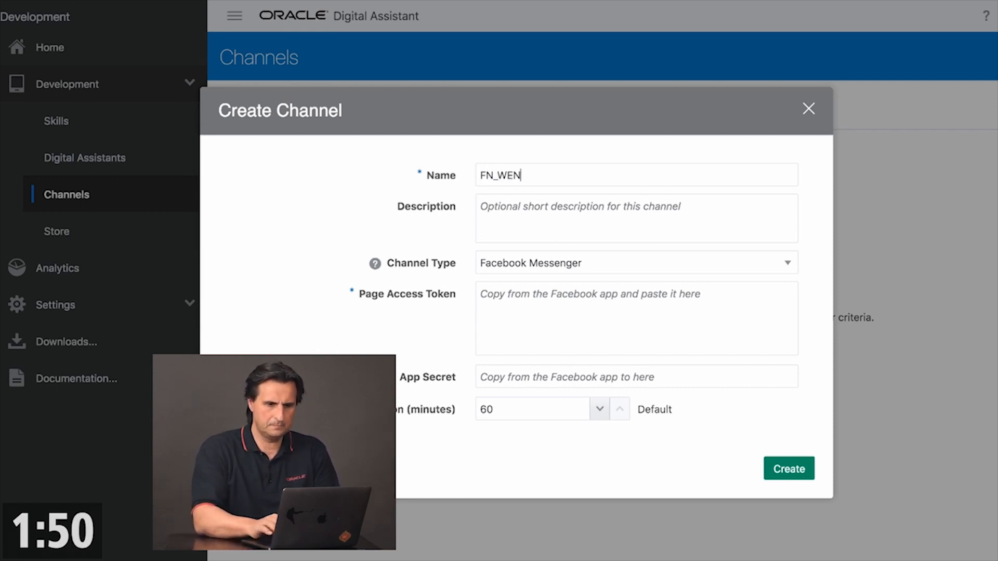
{"action": "key", "text": "Backspace"}
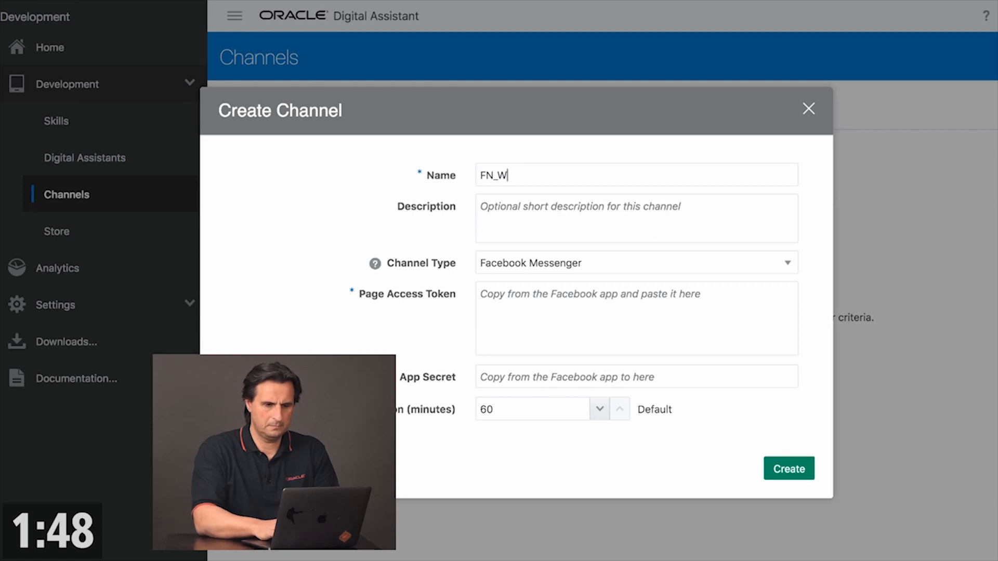
{"action": "left_click", "coordinate": [635, 263]}
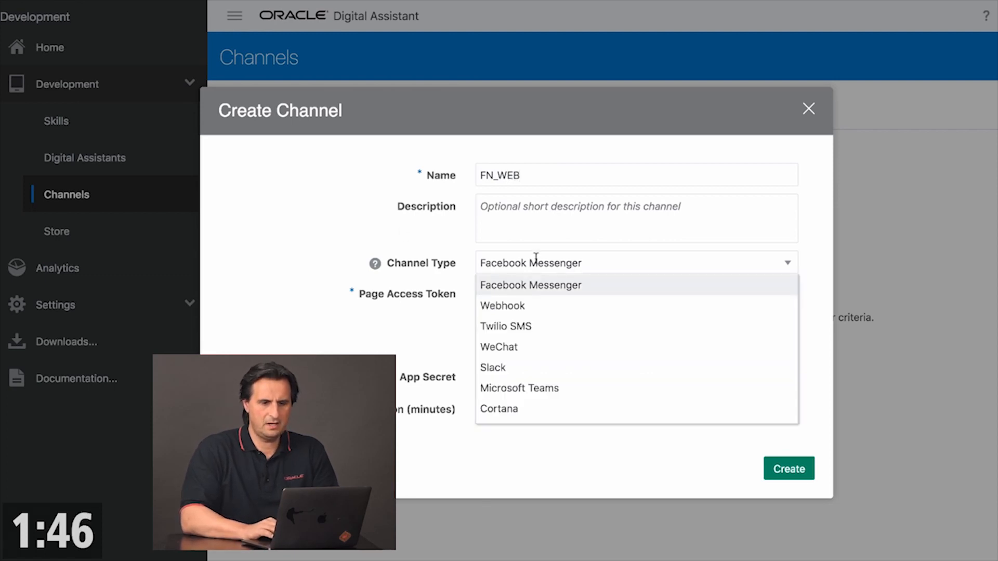
{"action": "scroll", "scroll_direction": "down", "scroll_amount": 3}
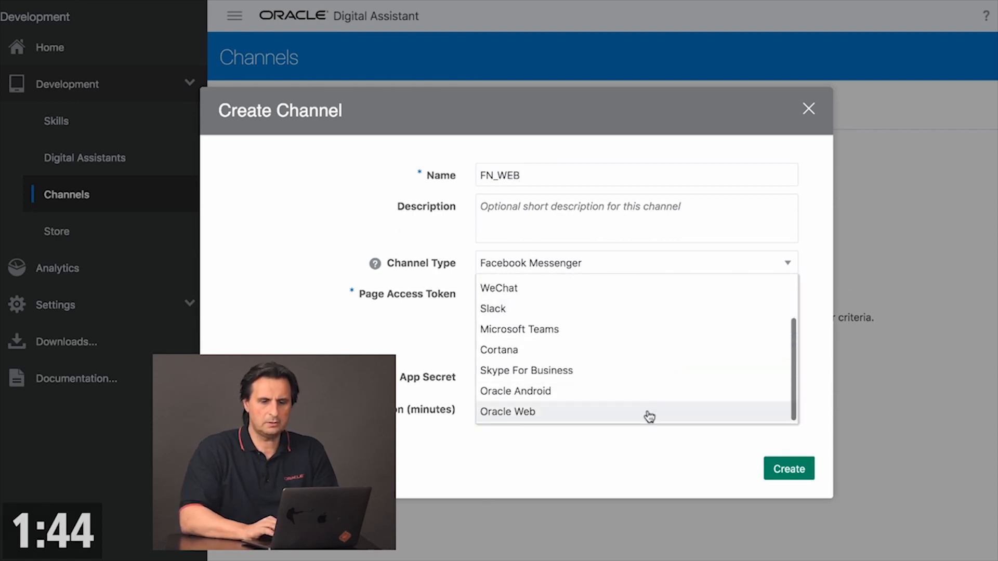
{"action": "left_click", "coordinate": [507, 411]}
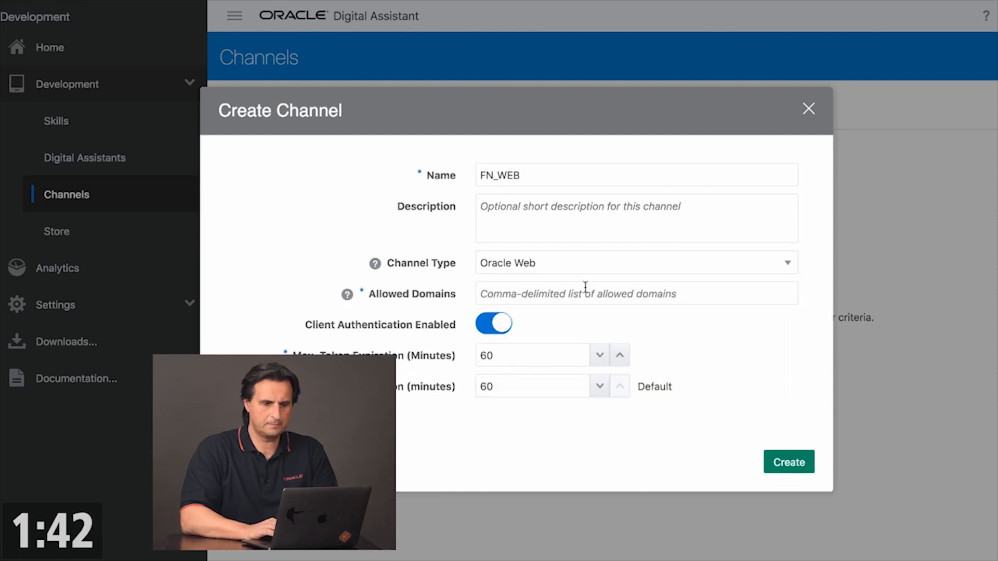
Step: Allow all domains with *, disable client authentication, and create the channel
{"action": "type", "text": "*"}
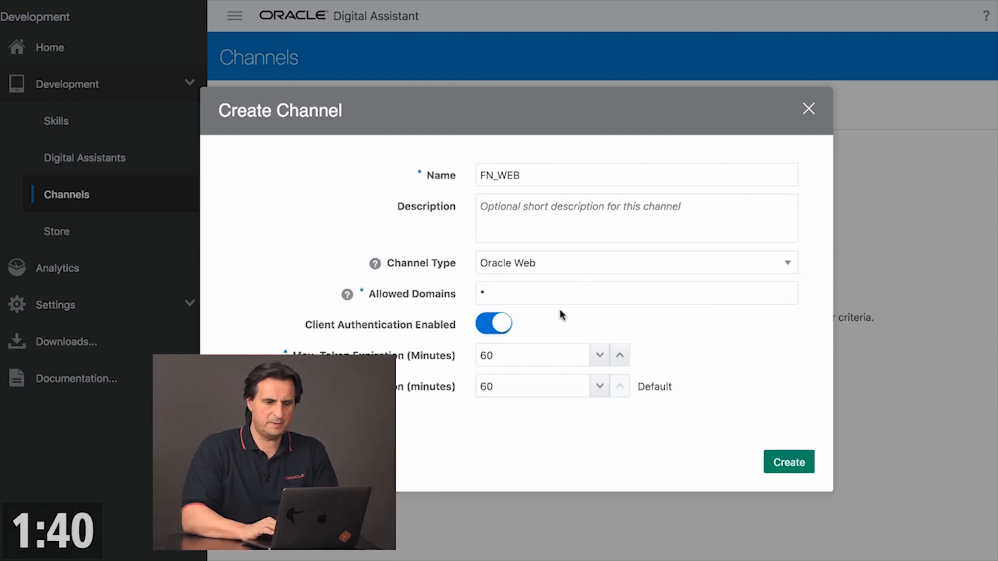
{"action": "left_click", "coordinate": [493, 324]}
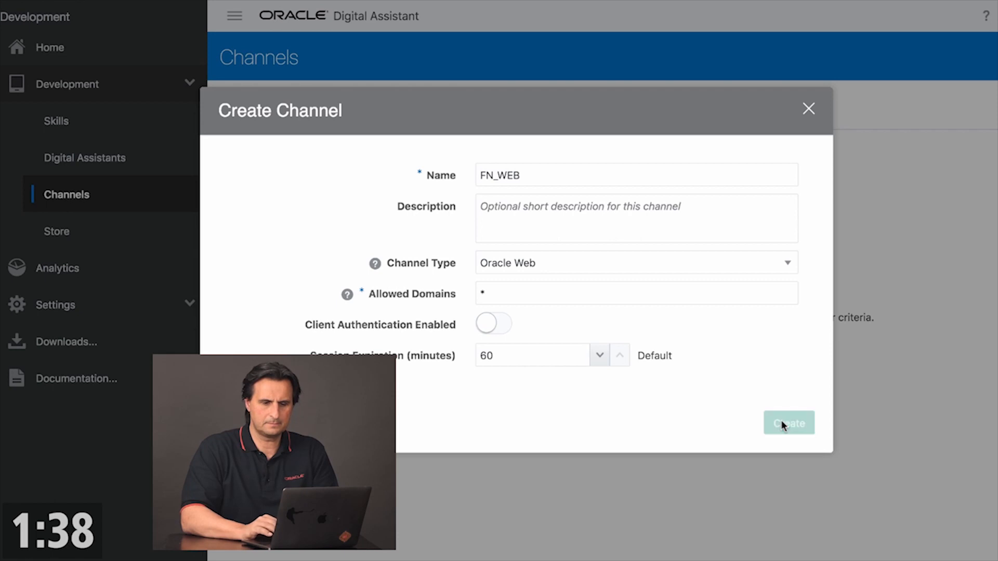
{"action": "left_click", "coordinate": [788, 423]}
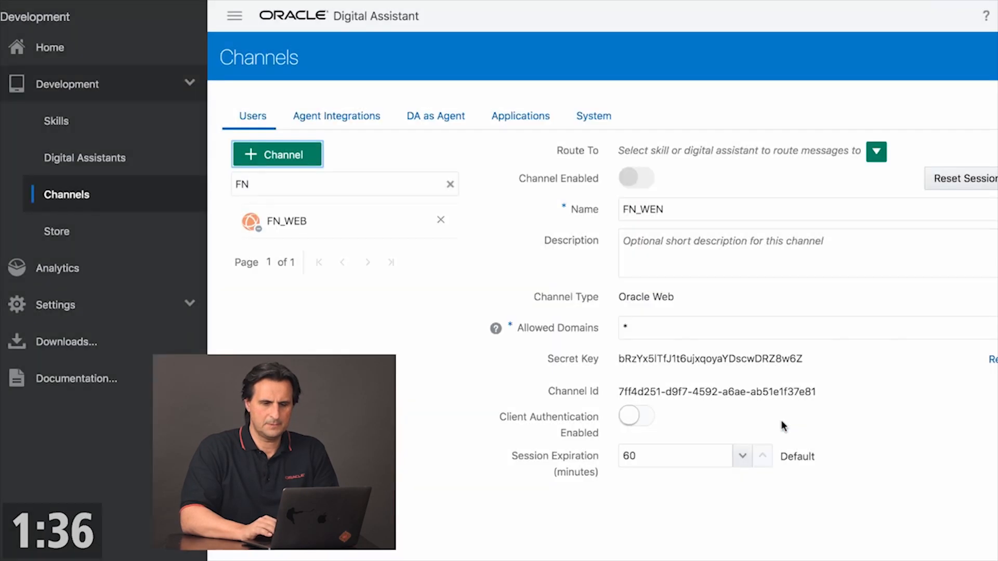
Step: Route FN_WEB to the Alfredo Pasta skill and switch Channel Enabled on
{"action": "left_click", "coordinate": [285, 220]}
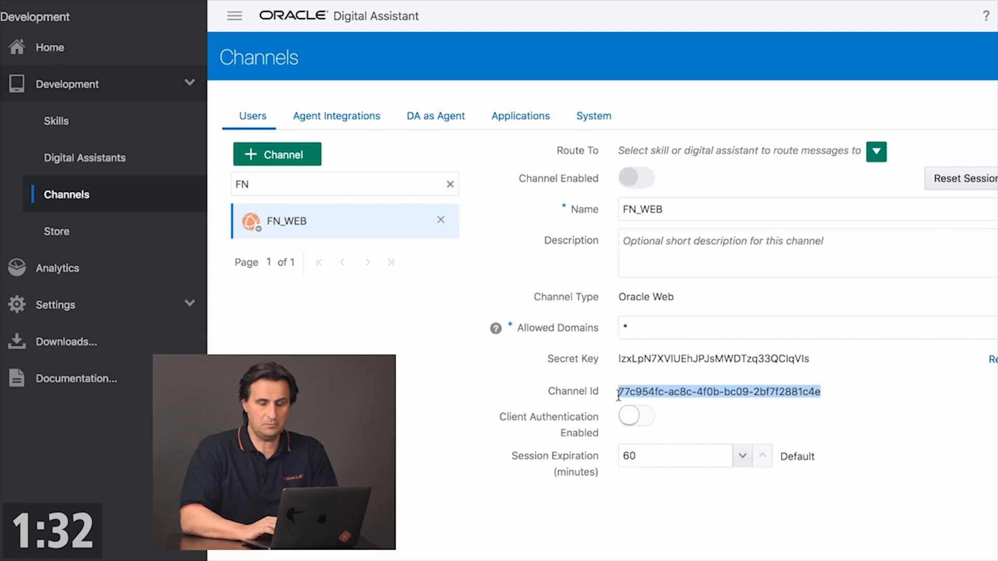
{"action": "mouse_move", "coordinate": [825, 191]}
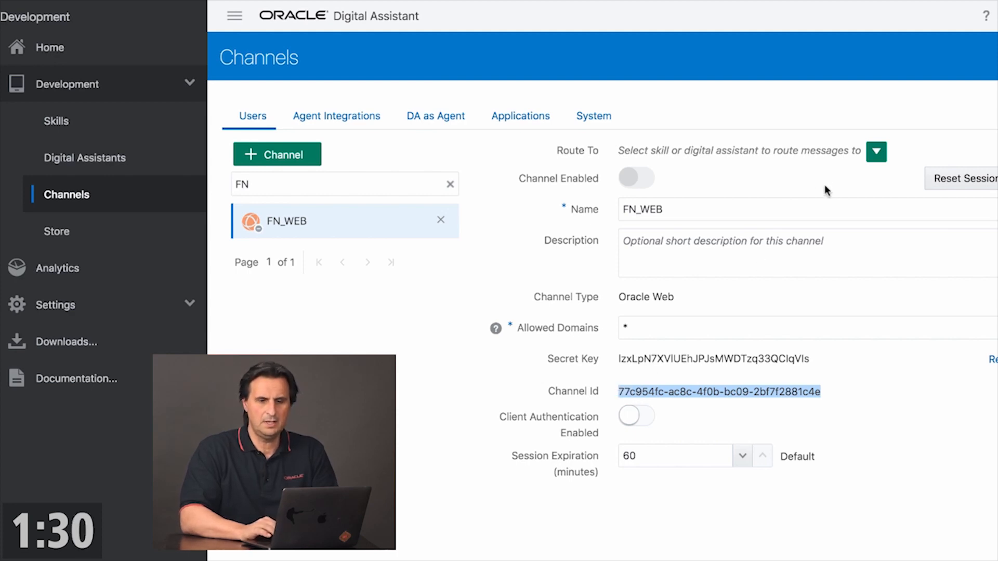
{"action": "left_click", "coordinate": [877, 152]}
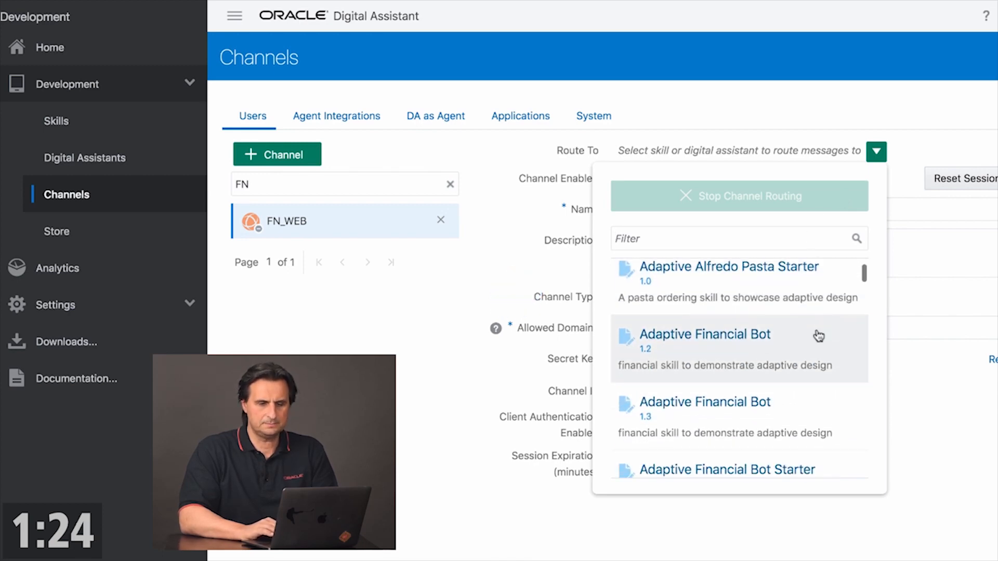
{"action": "left_click", "coordinate": [730, 267]}
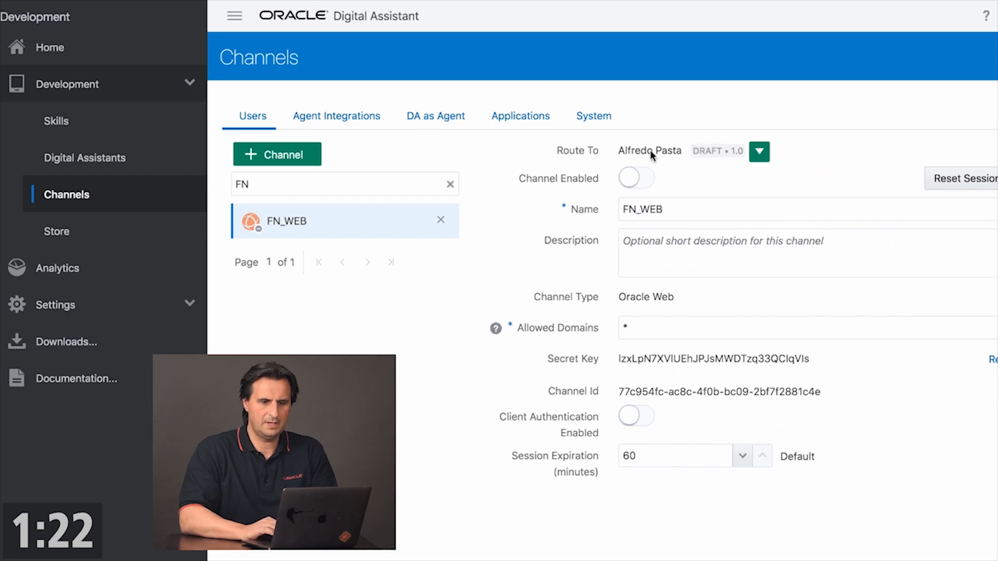
{"action": "left_click", "coordinate": [636, 177]}
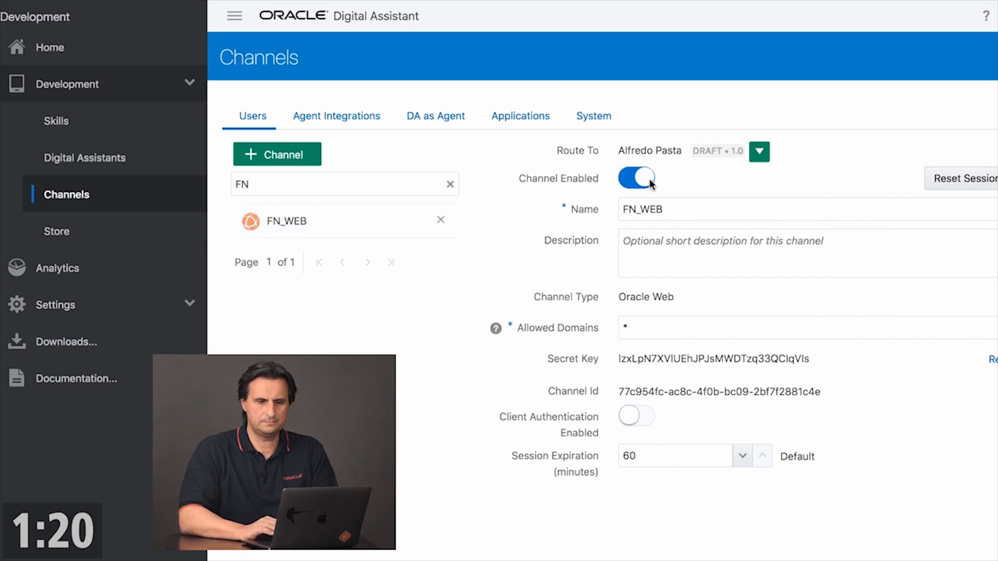
{"action": "left_click", "coordinate": [306, 220]}
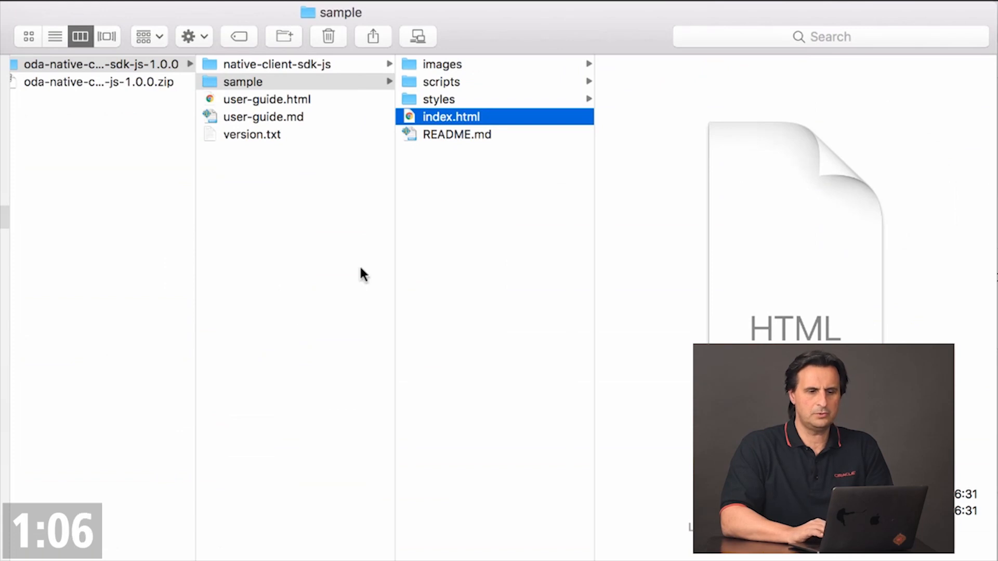
{"action": "mouse_move", "coordinate": [137, 167]}
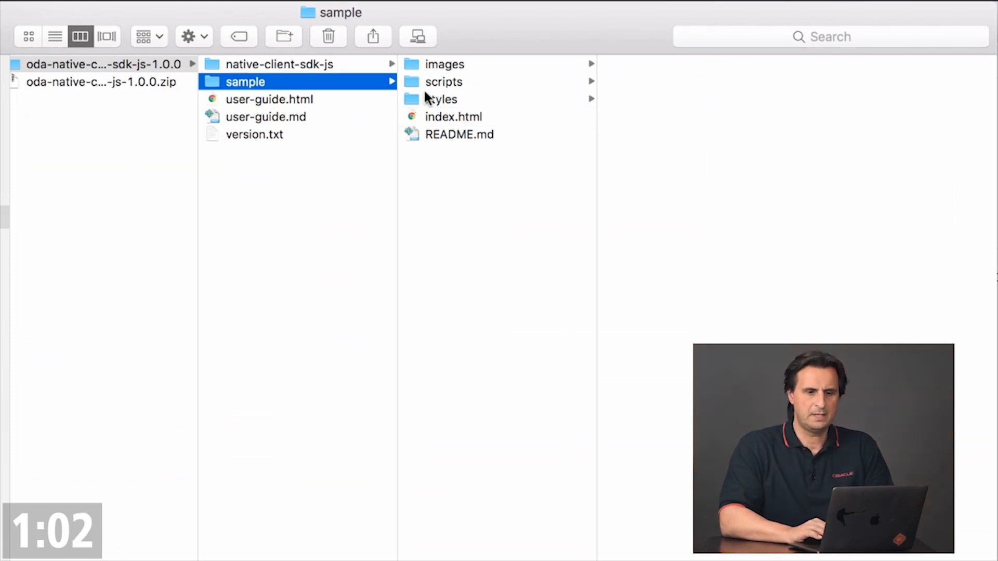
Step: Open settings.js from the scripts folder with BBEdit
{"action": "left_click", "coordinate": [443, 81]}
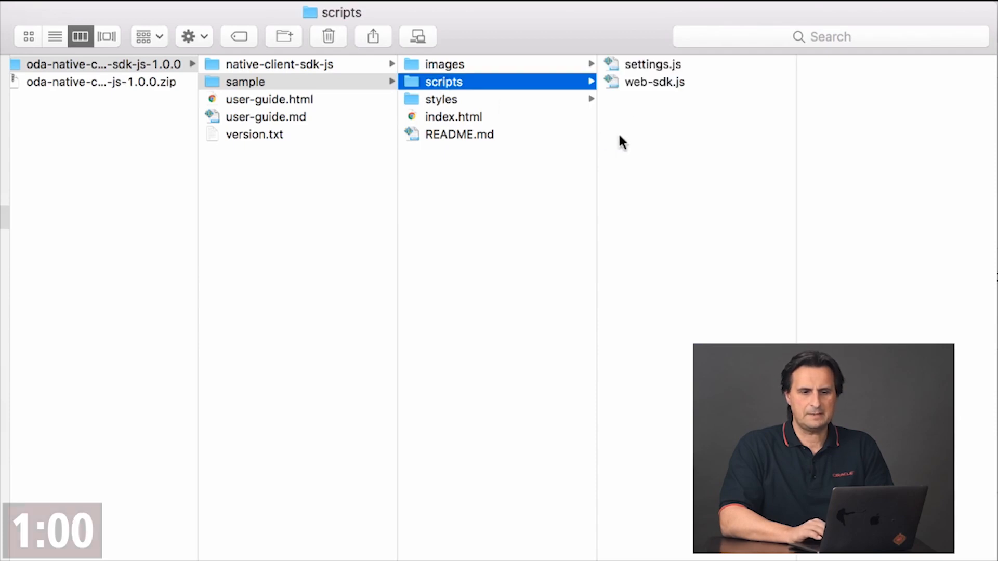
{"action": "right_click", "coordinate": [652, 64]}
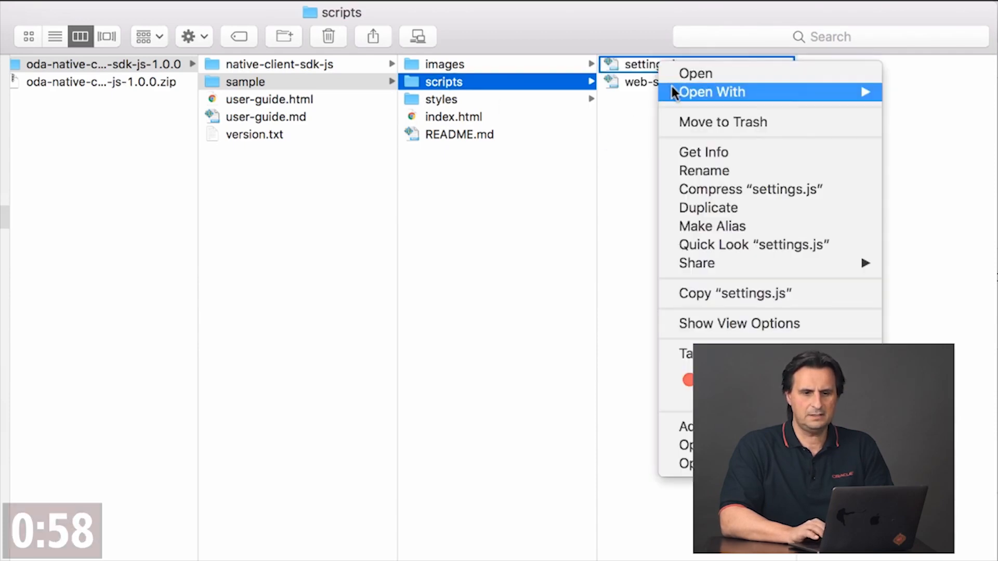
{"action": "left_click", "coordinate": [695, 72]}
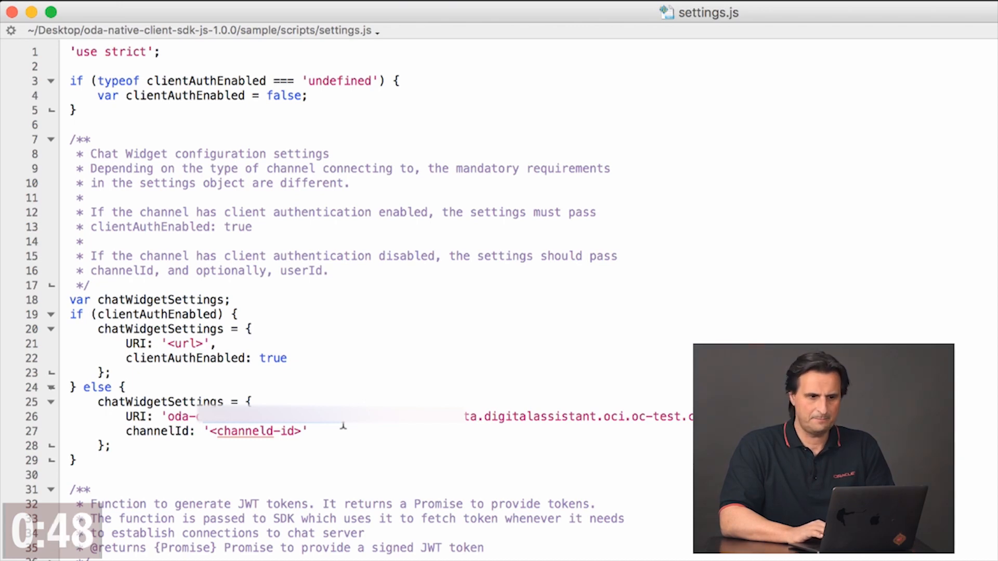
Step: Replace the channelId placeholder with 77c954fc-ac8c-4f0b-bc09-2bf7f2881c4e
{"action": "left_click", "coordinate": [209, 430]}
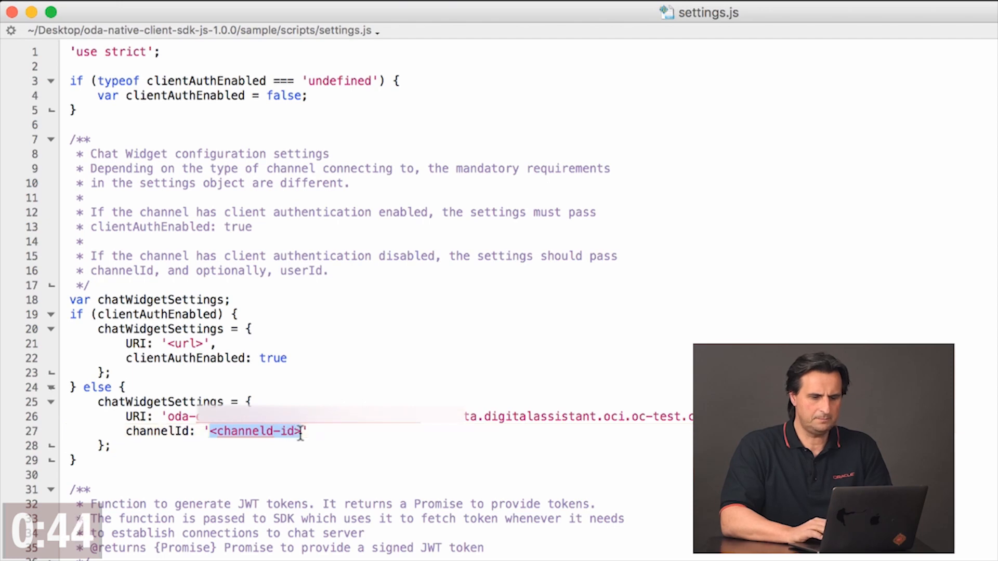
{"action": "type", "text": "77c954fc-ac8c-4f0b-bc09-2bf7f2881c4e"}
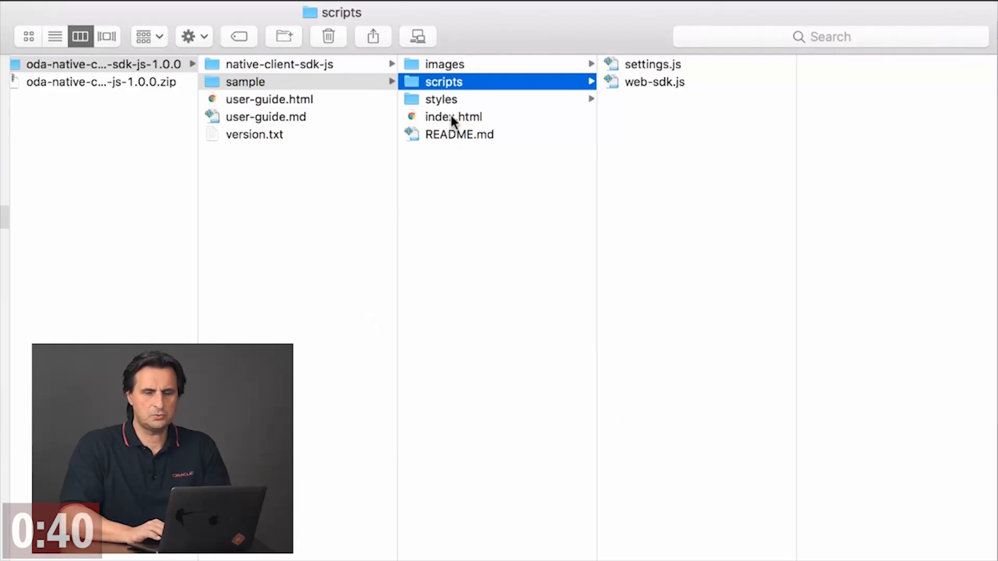
Step: Open index.html in BBEdit and review its initSdk code
{"action": "right_click", "coordinate": [451, 117]}
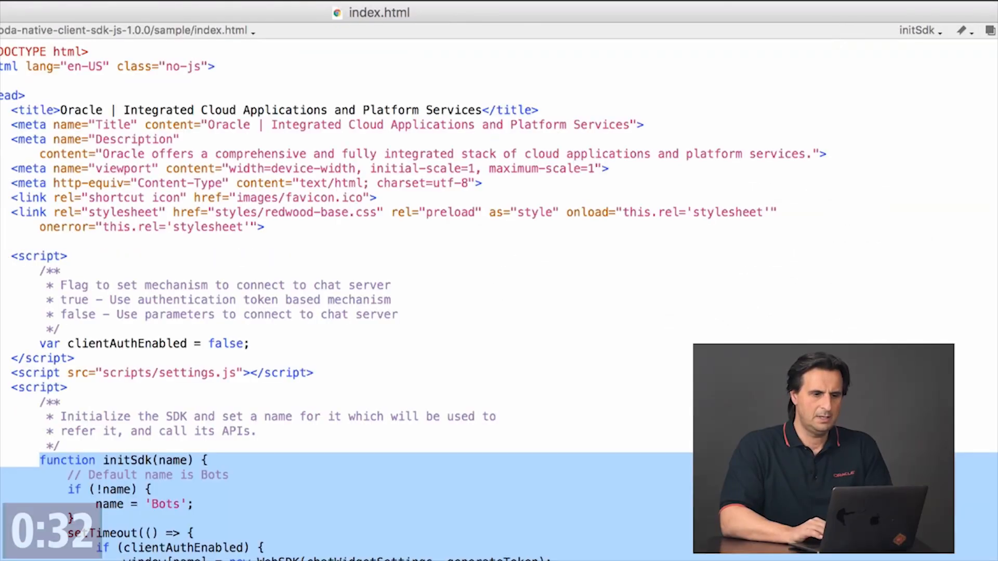
{"action": "scroll", "scroll_direction": "down", "scroll_amount": 3}
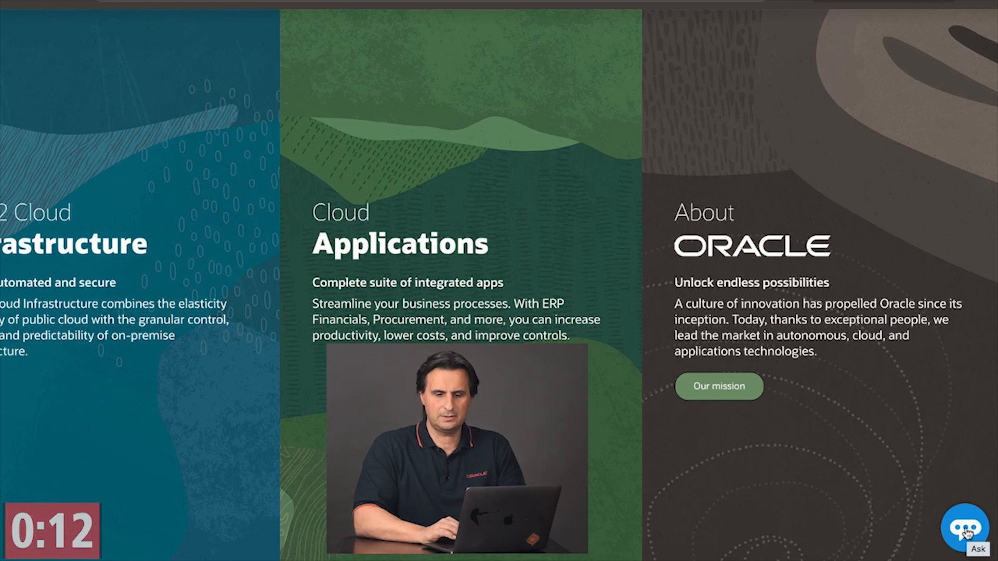
Step: Send 'I like to order pasta' through the page's chat widget
{"action": "left_click", "coordinate": [959, 532]}
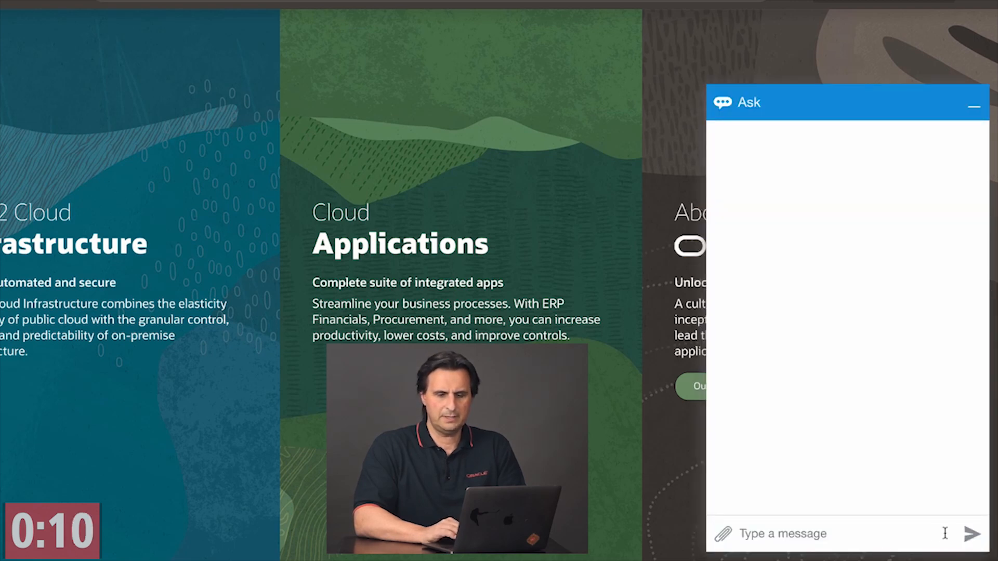
{"action": "type", "text": "I like to order pasta"}
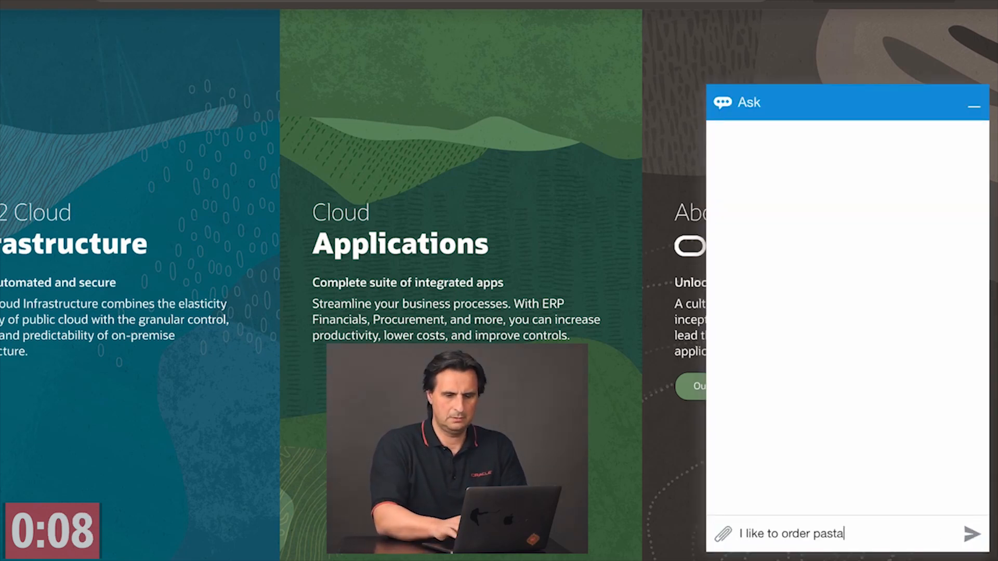
{"action": "left_click", "coordinate": [966, 539]}
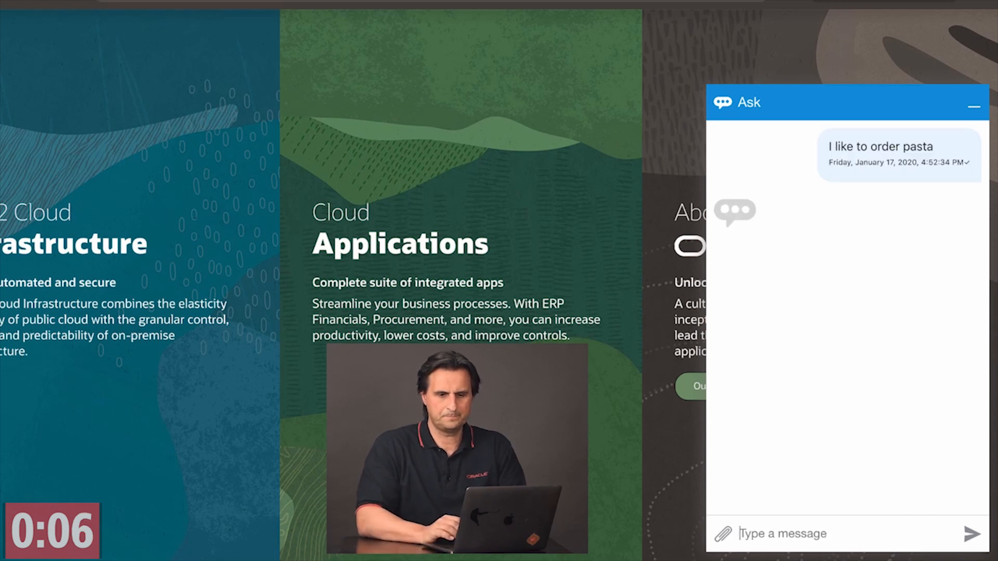